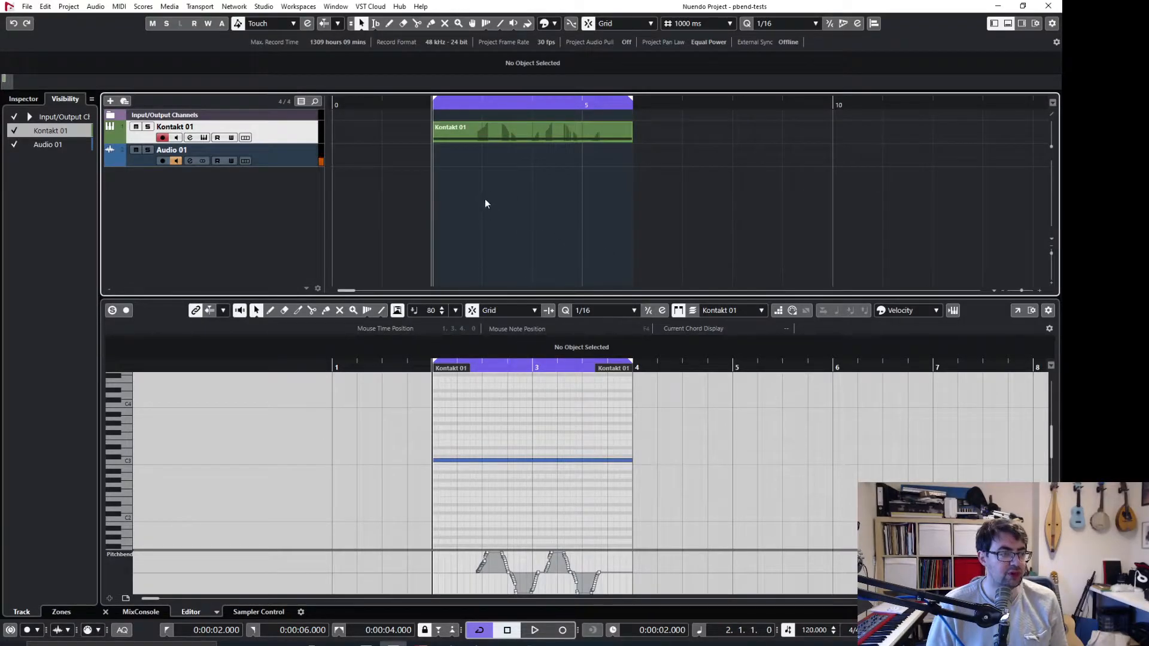
{"action": "mouse_move", "coordinate": [487, 176]}
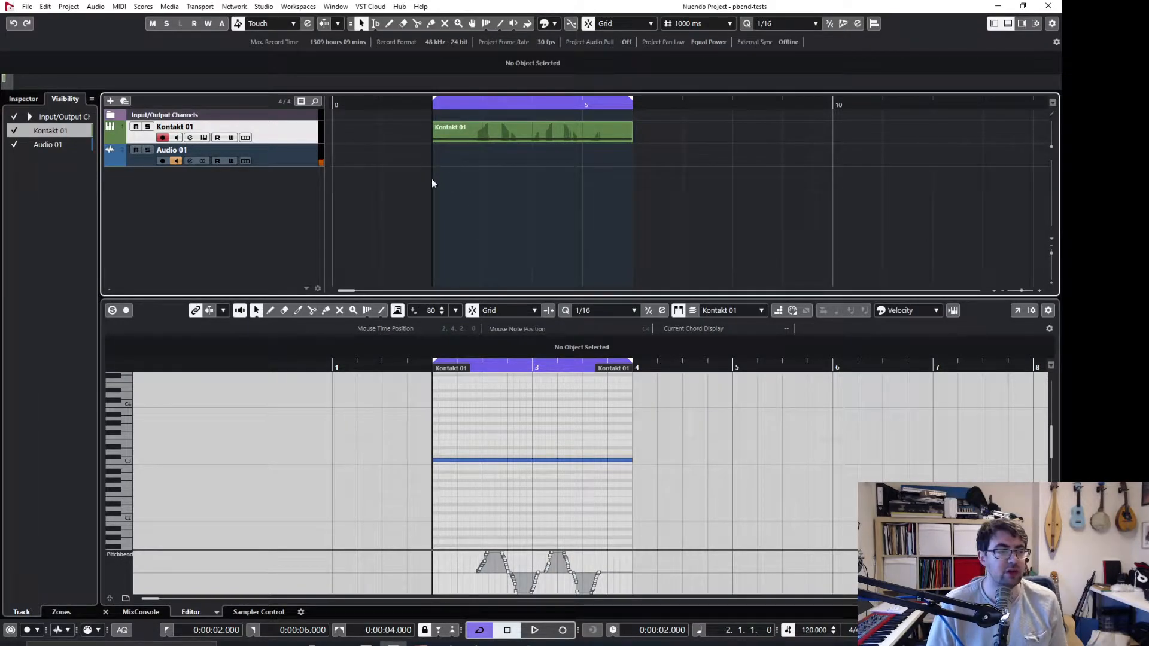
Bring up the Kontakt 01 plugin window with the Spitfire Chamber Strings violins patch.
{"action": "left_click", "coordinate": [537, 630]}
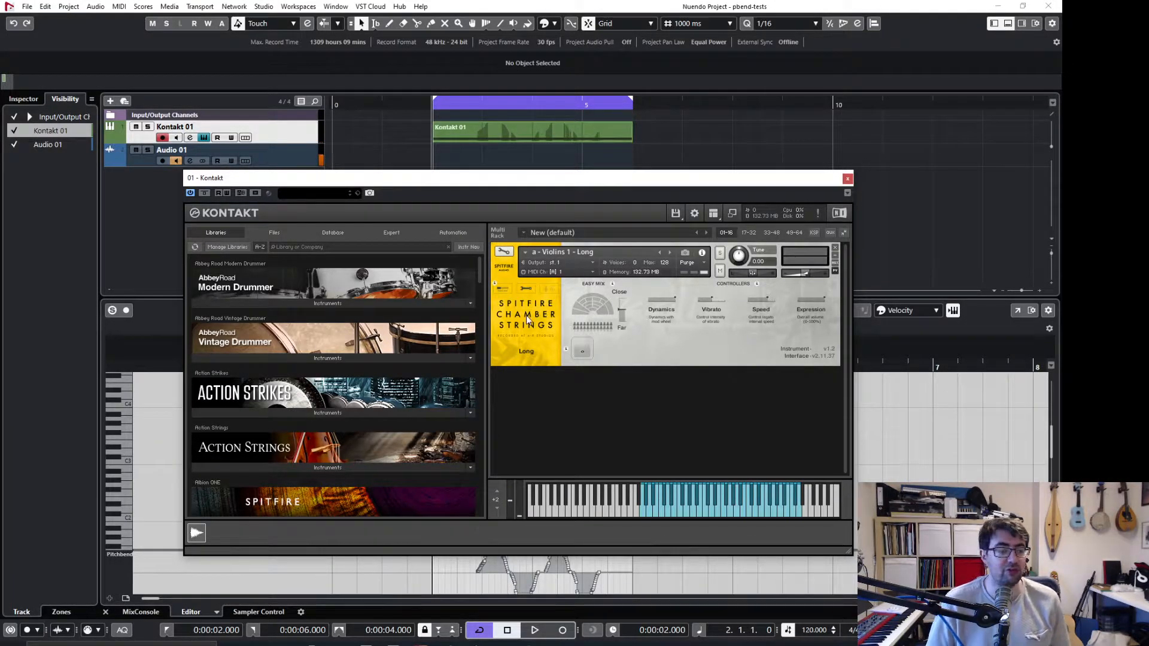
Enter edit mode on the violins patch and show the Group Editor's list of sample groups.
{"action": "left_click", "coordinate": [502, 254]}
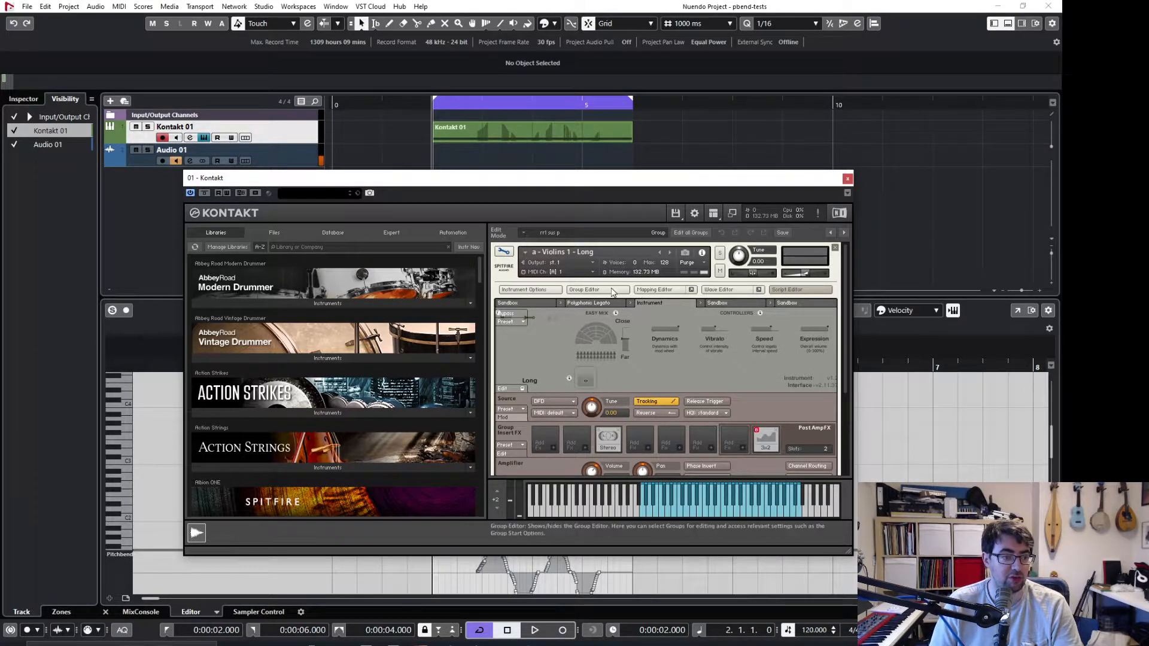
{"action": "left_click", "coordinate": [584, 288]}
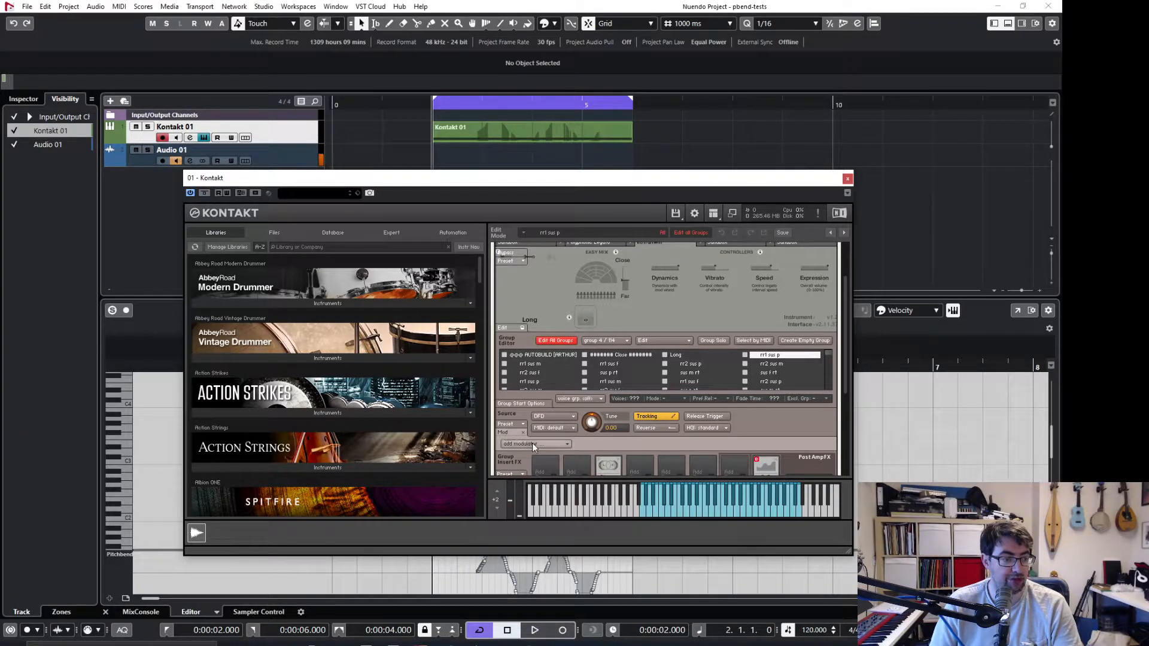
Add an External Sources pitch bend modulator routed to pitch on the violins group.
{"action": "left_click", "coordinate": [534, 443]}
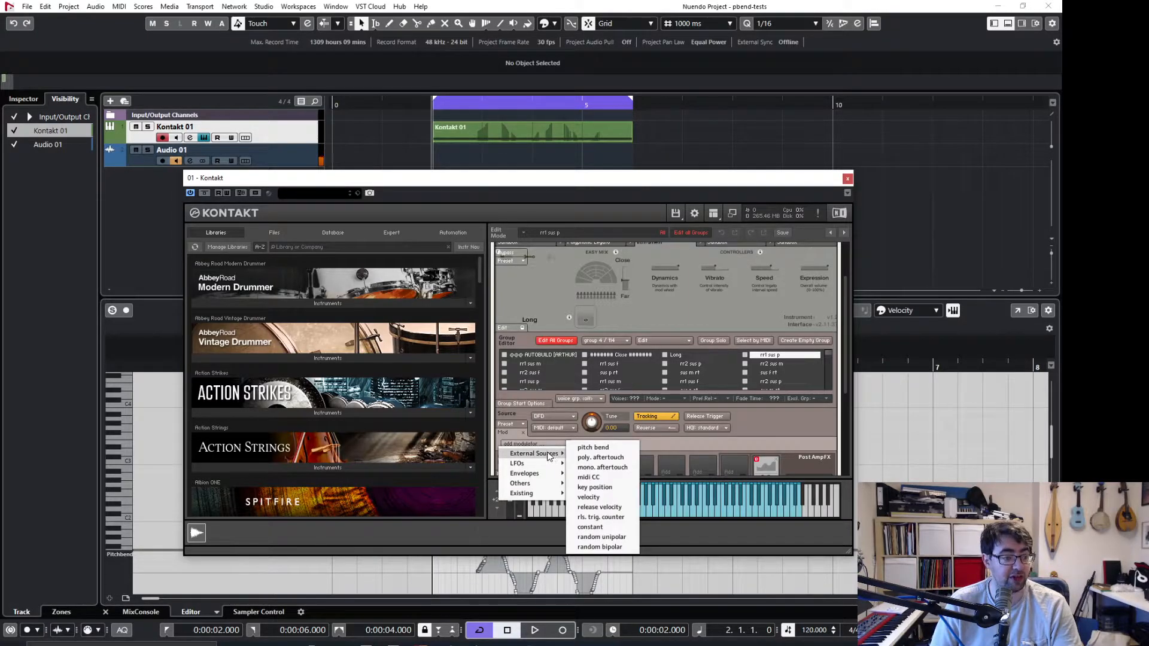
{"action": "mouse_move", "coordinate": [593, 448]}
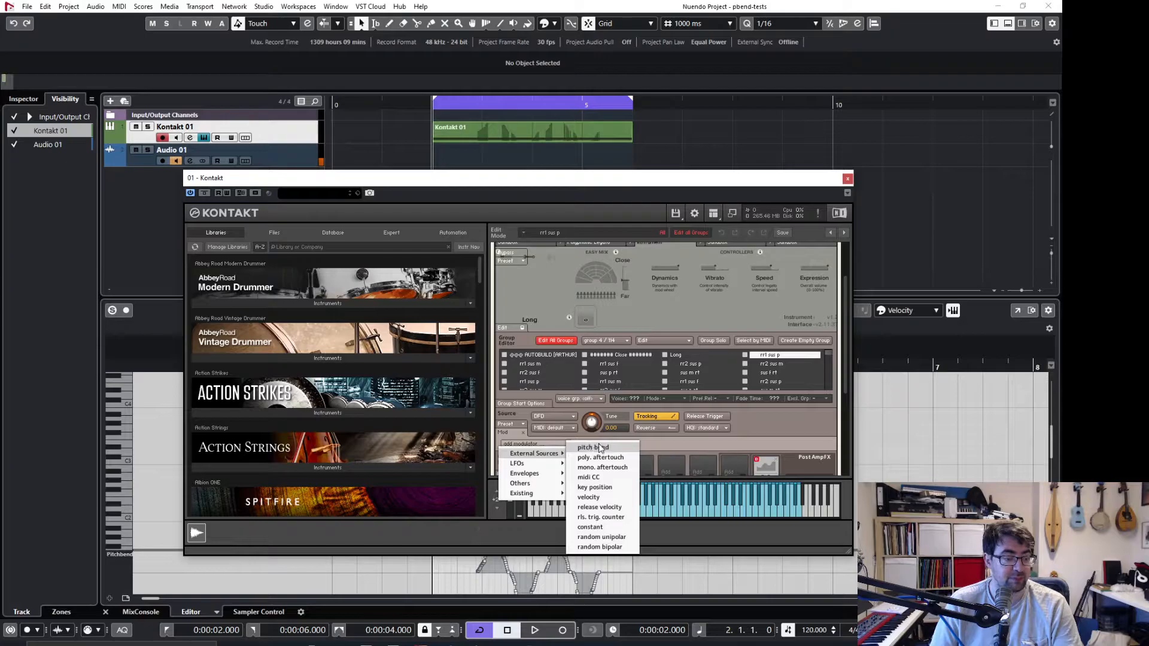
{"action": "left_click", "coordinate": [592, 448]}
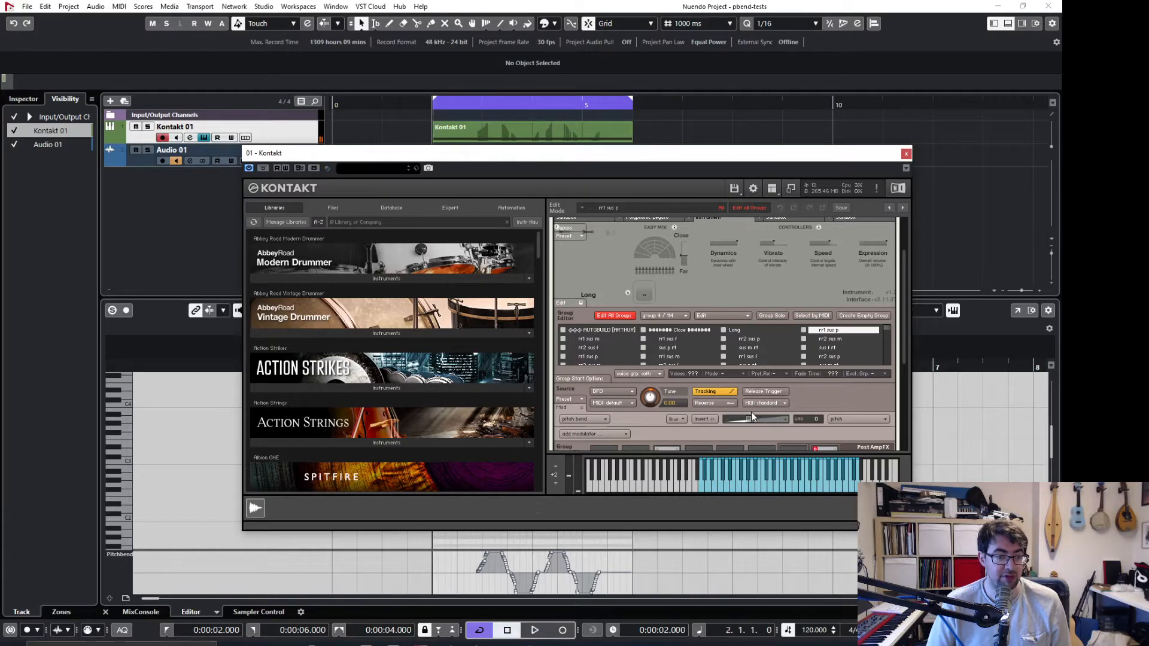
Set the pitch bend modulation intensity and reopen the Add modulator source list.
{"action": "left_click", "coordinate": [538, 629]}
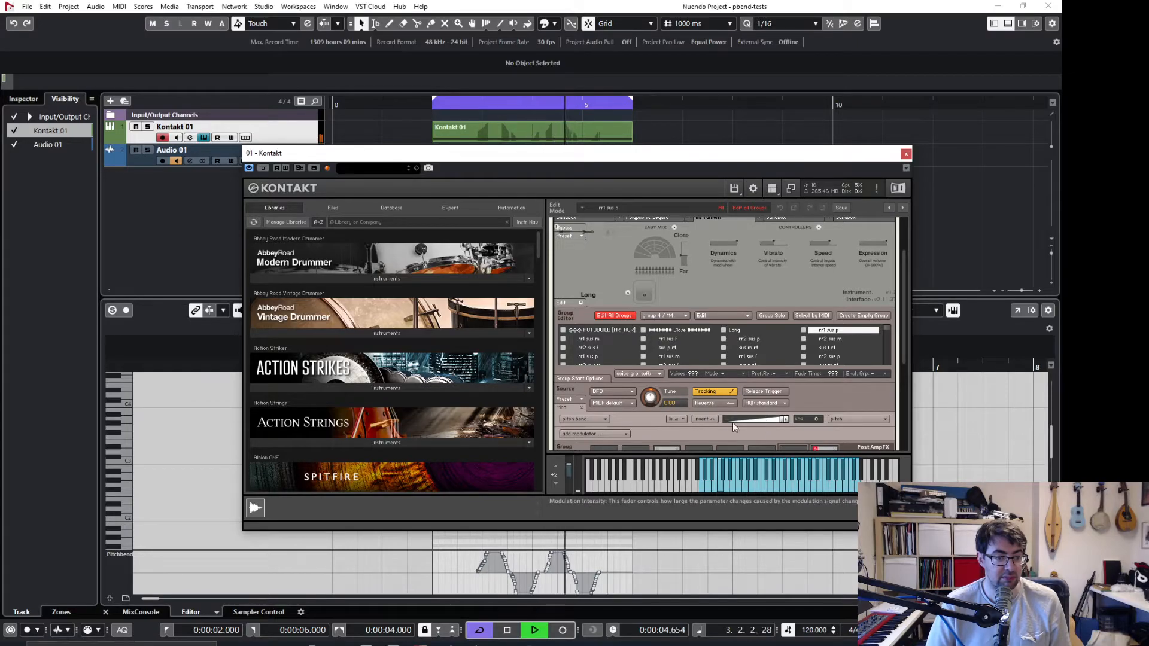
{"action": "left_click", "coordinate": [591, 435]}
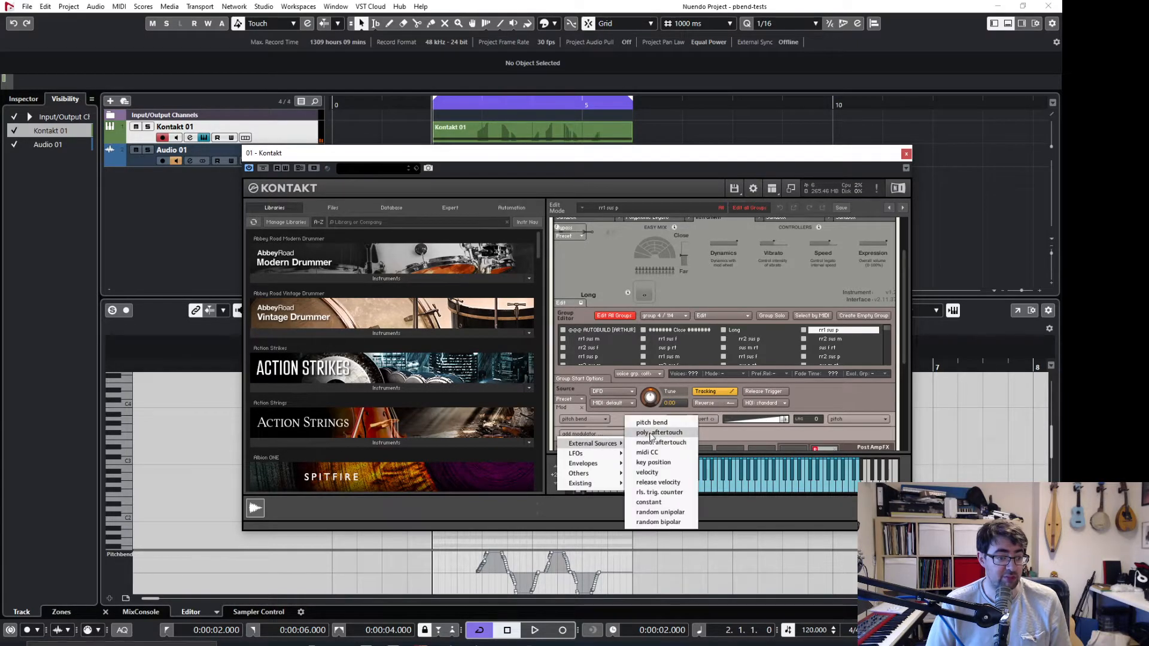
{"action": "mouse_move", "coordinate": [669, 422]}
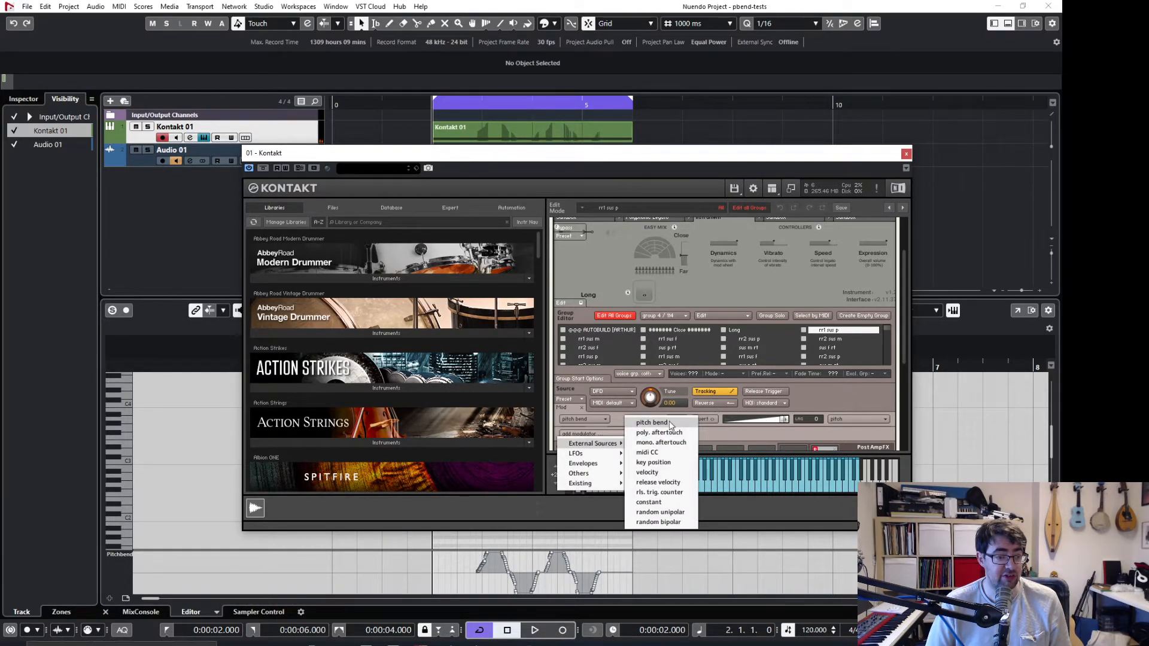
Add a second pitch bend modulator on pitch and set its intensity fader.
{"action": "left_click", "coordinate": [652, 422]}
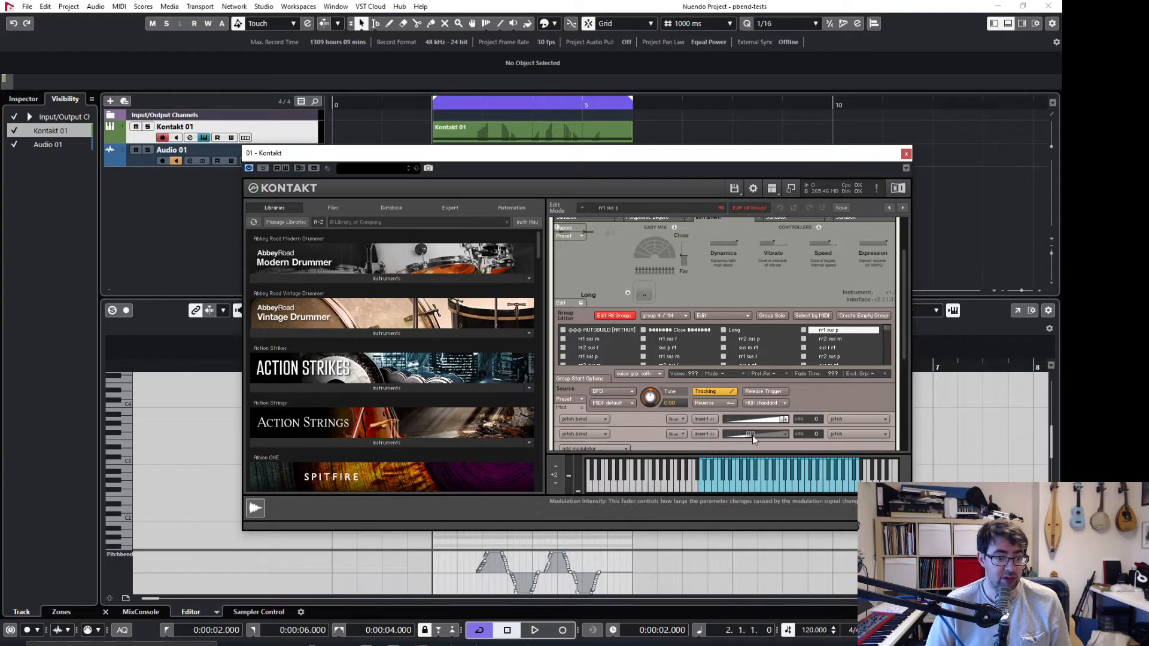
{"action": "left_click", "coordinate": [536, 630]}
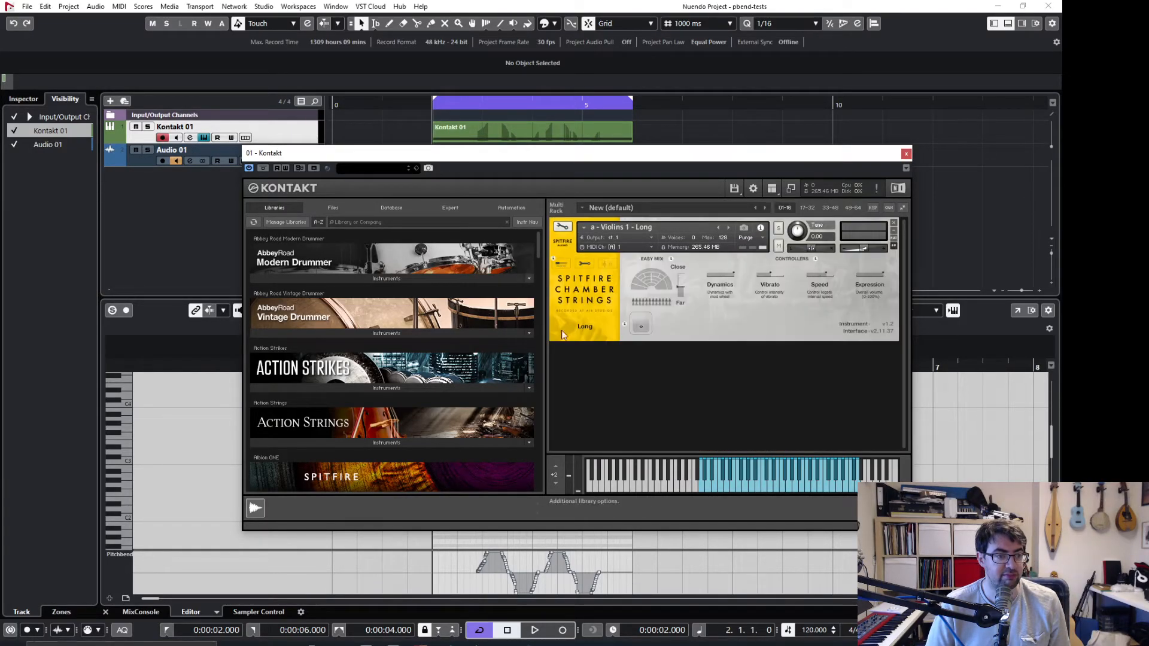
{"action": "mouse_move", "coordinate": [561, 228]}
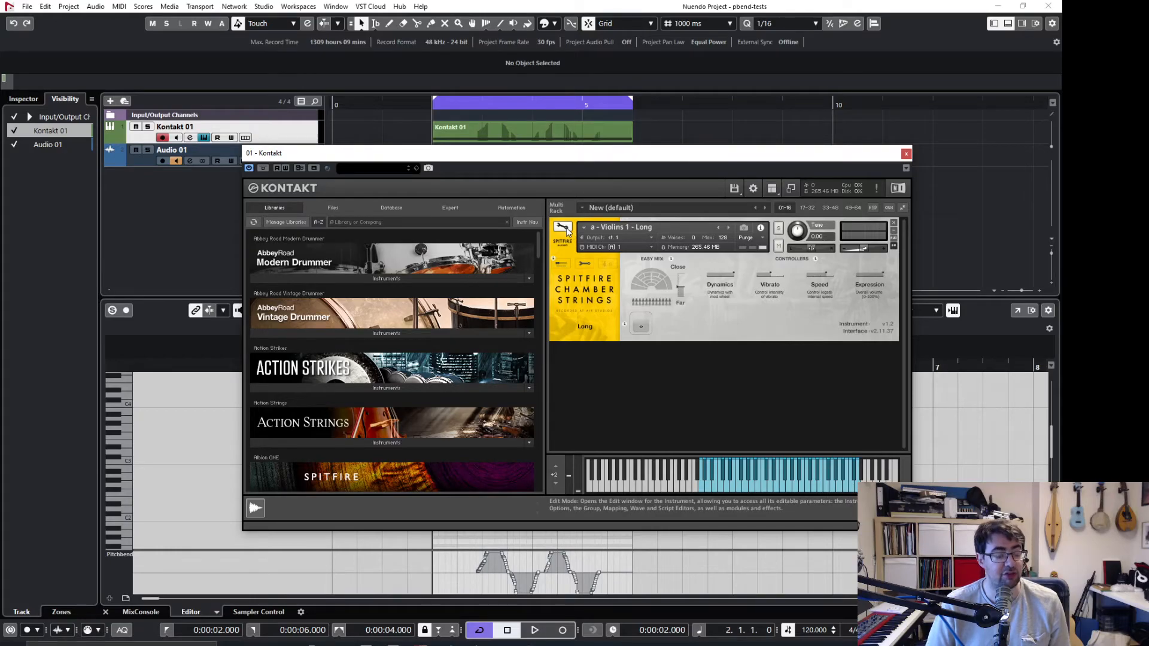